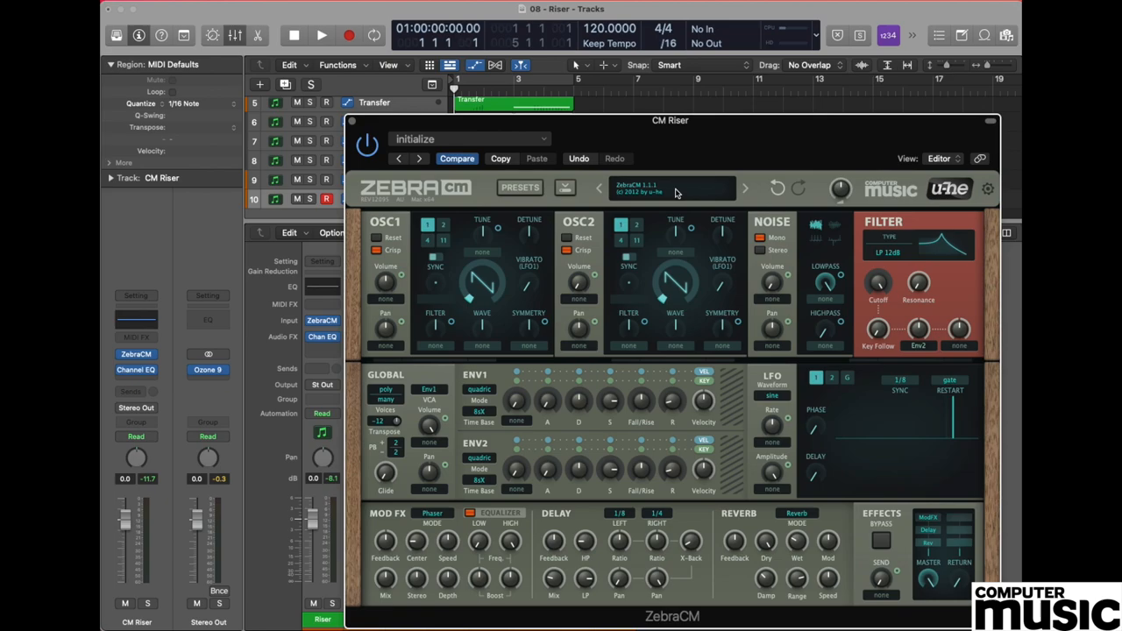
pyautogui.moveTo(660, 193)
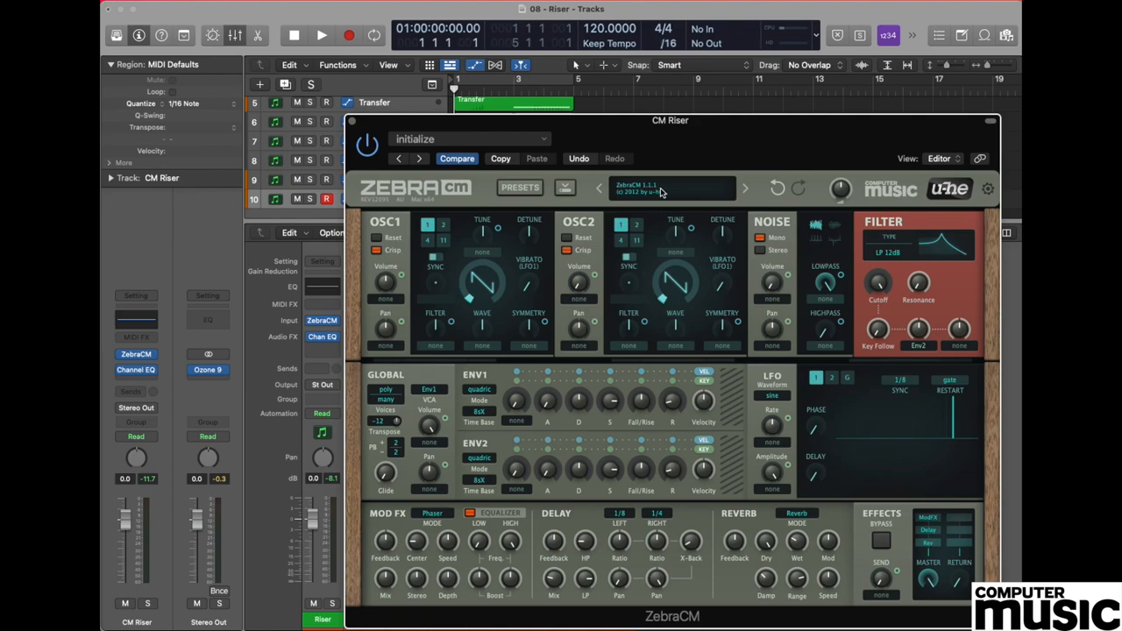
# Step: Turn down OSC1's volume and bring in the noise generator instead, cutoff heading to 97
pyautogui.click(669, 190)
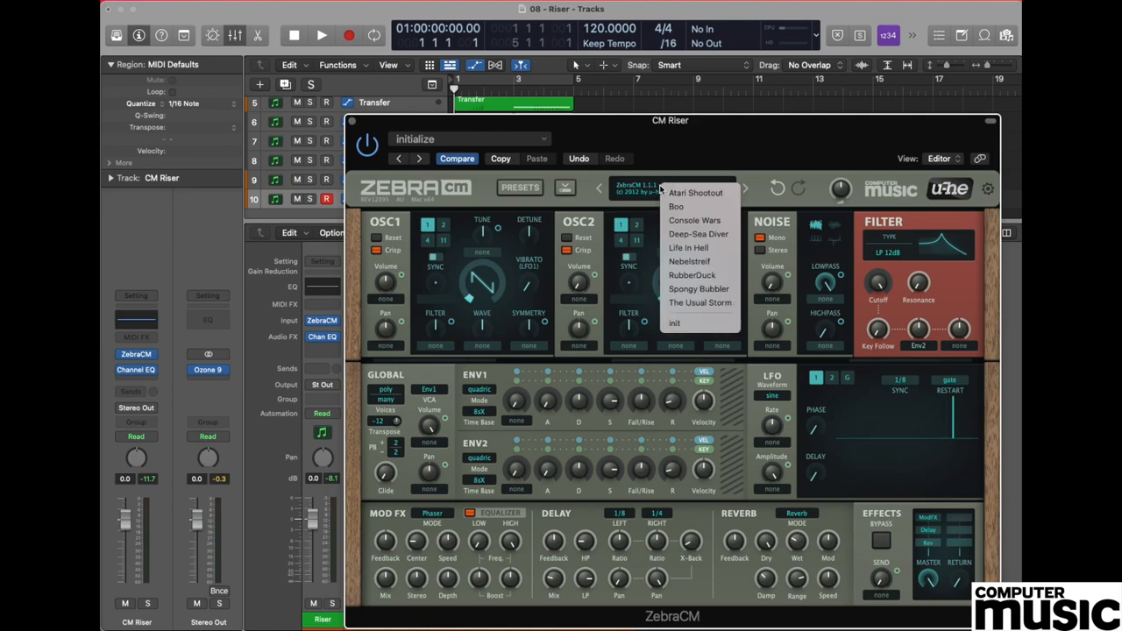
pyautogui.moveTo(676, 323)
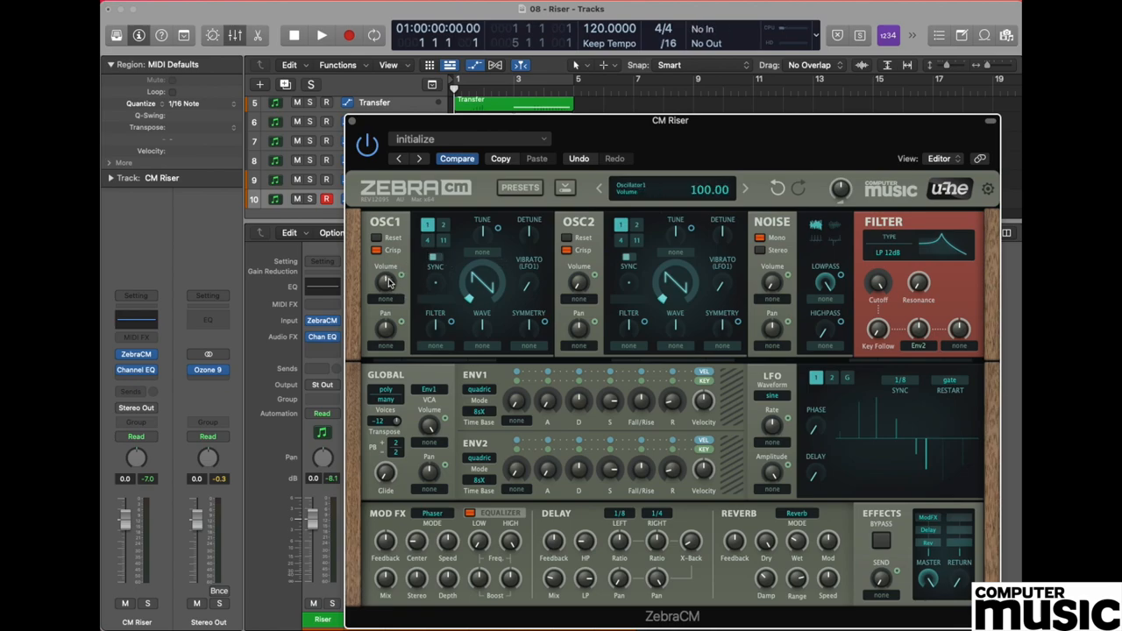
pyautogui.moveTo(386, 284); pyautogui.dragTo(386, 290)
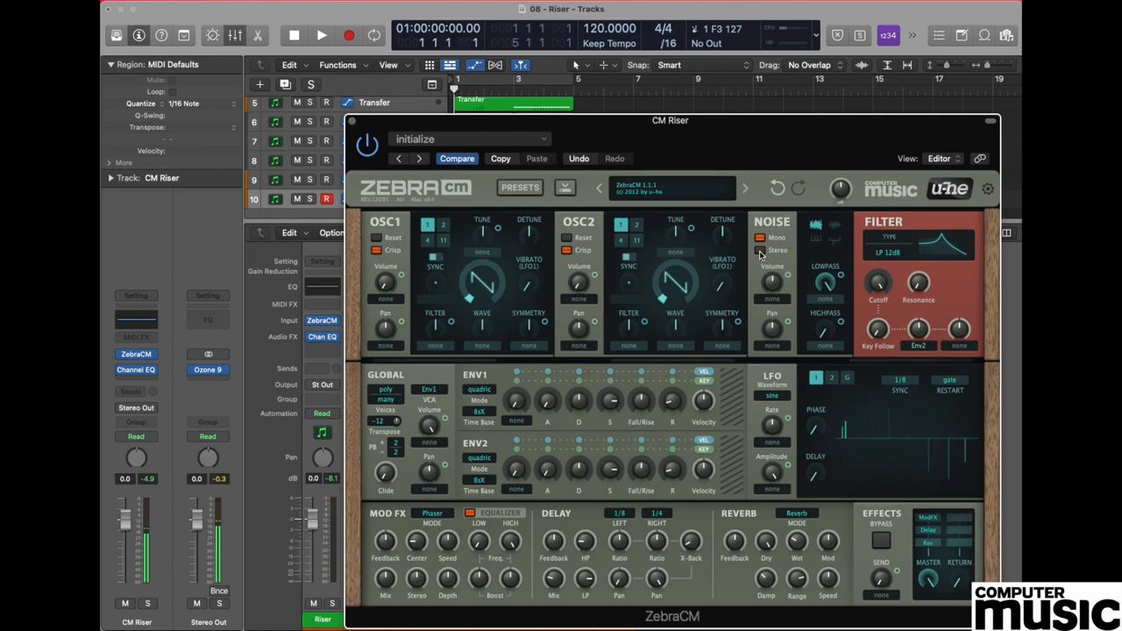
pyautogui.click(761, 249)
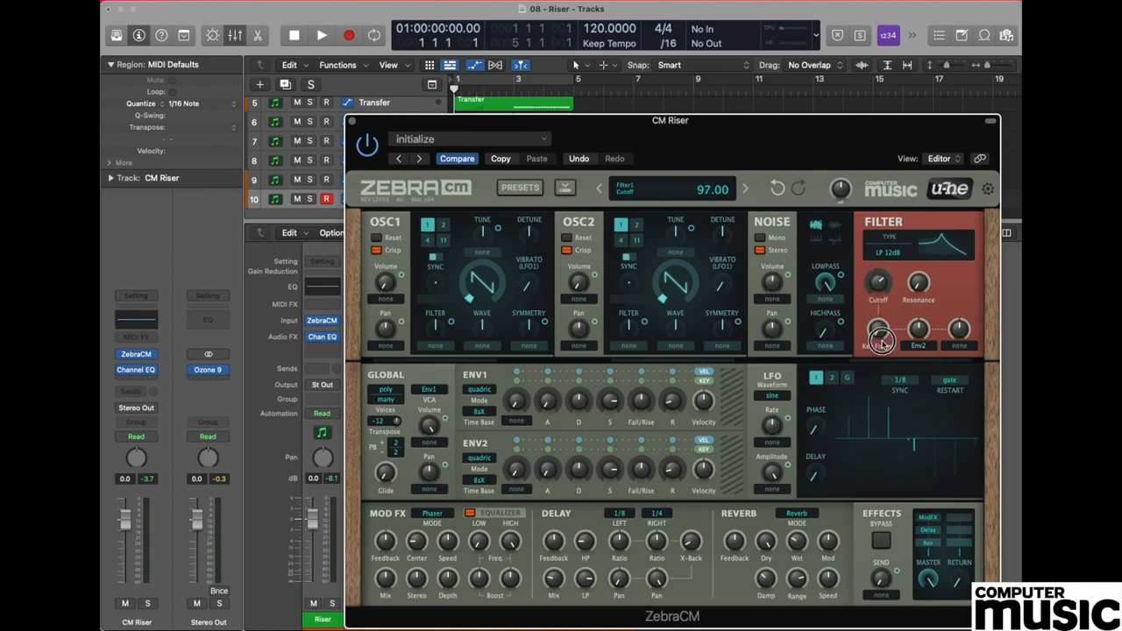
# Step: Set filter key follow to 0.00 and fine-tune the LP 12dB cutoff and resonance
pyautogui.moveTo(880, 342); pyautogui.dragTo(885, 363)
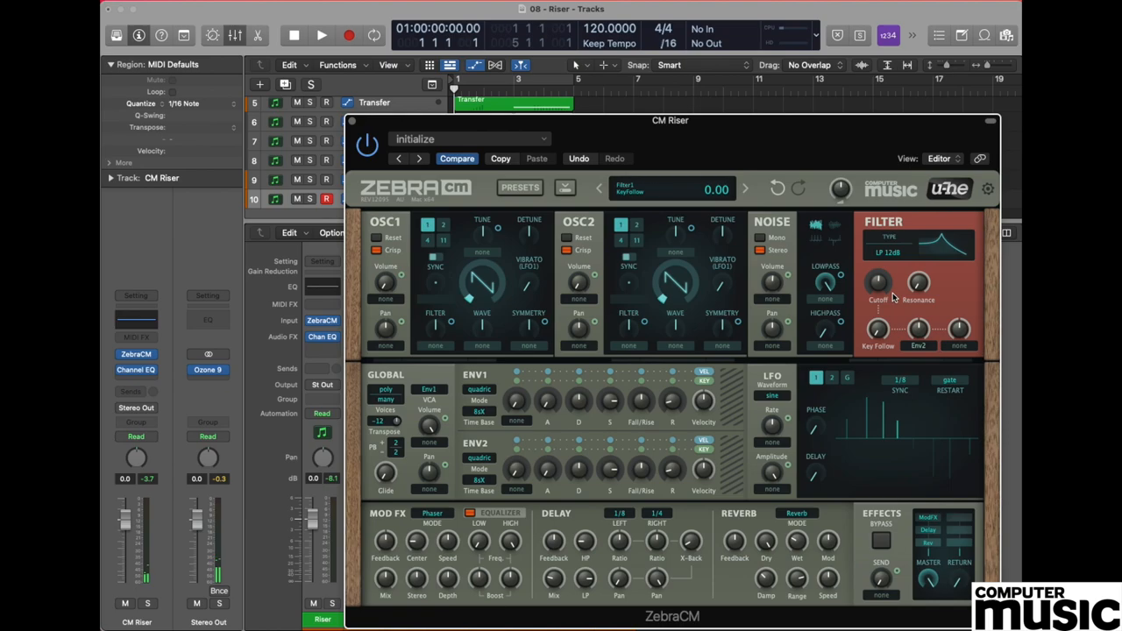
pyautogui.moveTo(880, 282); pyautogui.dragTo(880, 263)
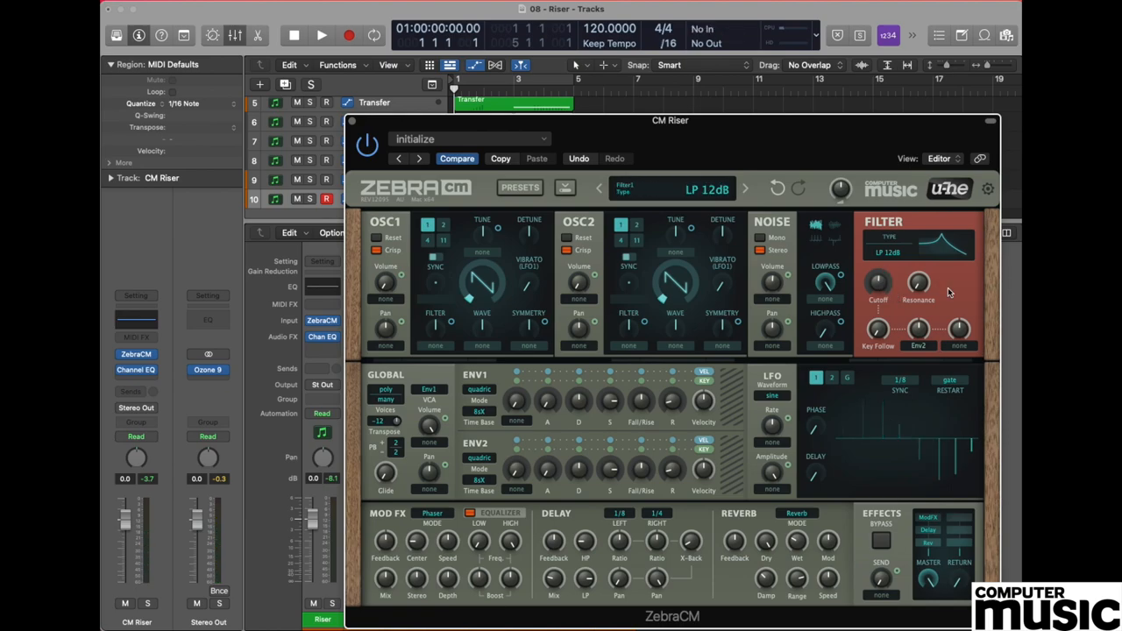
pyautogui.moveTo(880, 283); pyautogui.dragTo(880, 264)
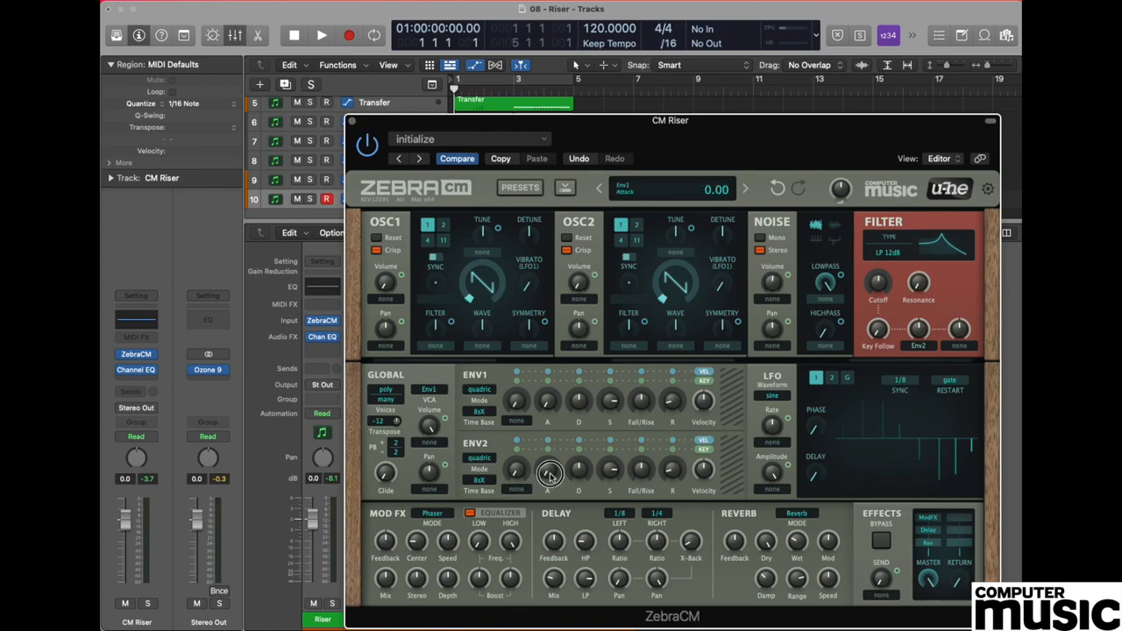
# Step: Give envelope 2 a slow attack, sustain of 80 and an adjusted later stage
pyautogui.moveTo(547, 470); pyautogui.dragTo(579, 447)
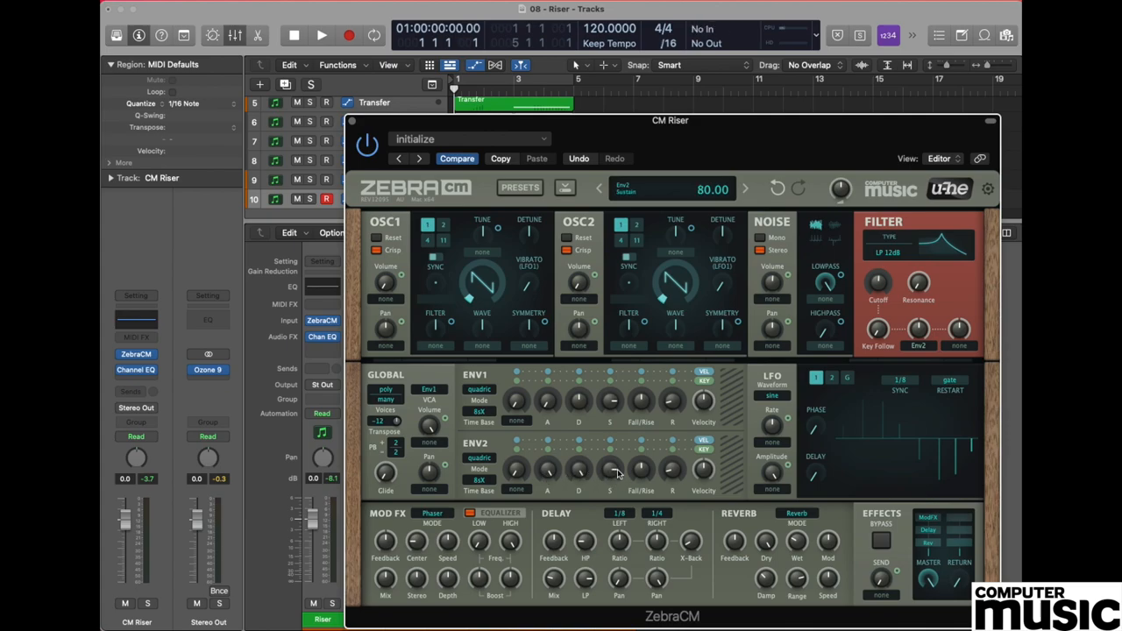
pyautogui.moveTo(617, 473)
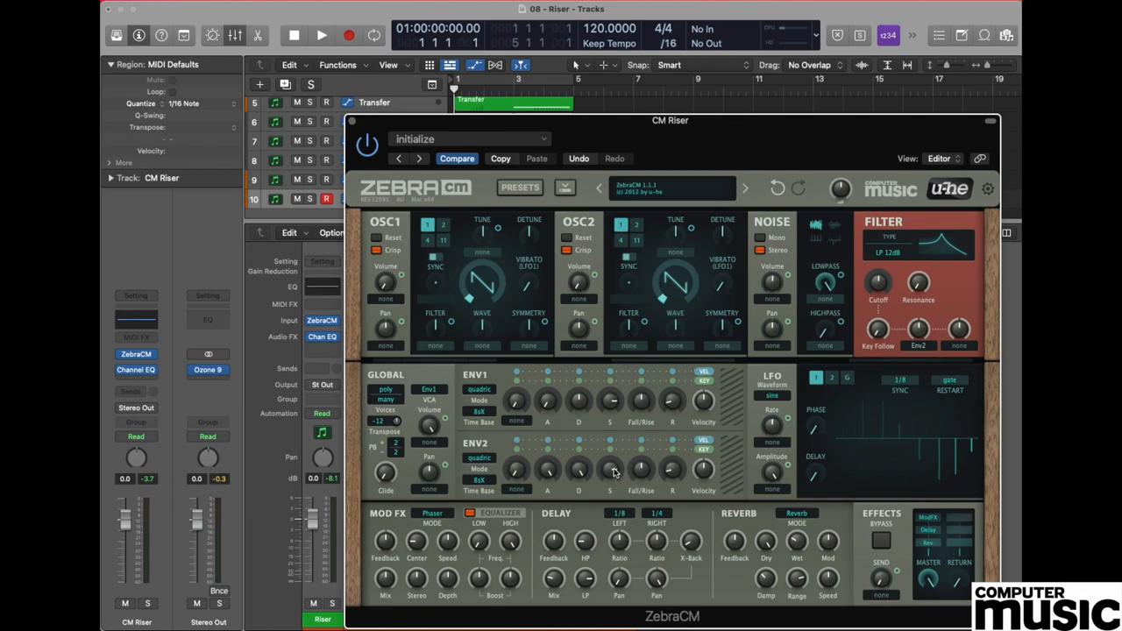
pyautogui.moveTo(614, 470); pyautogui.dragTo(613, 456)
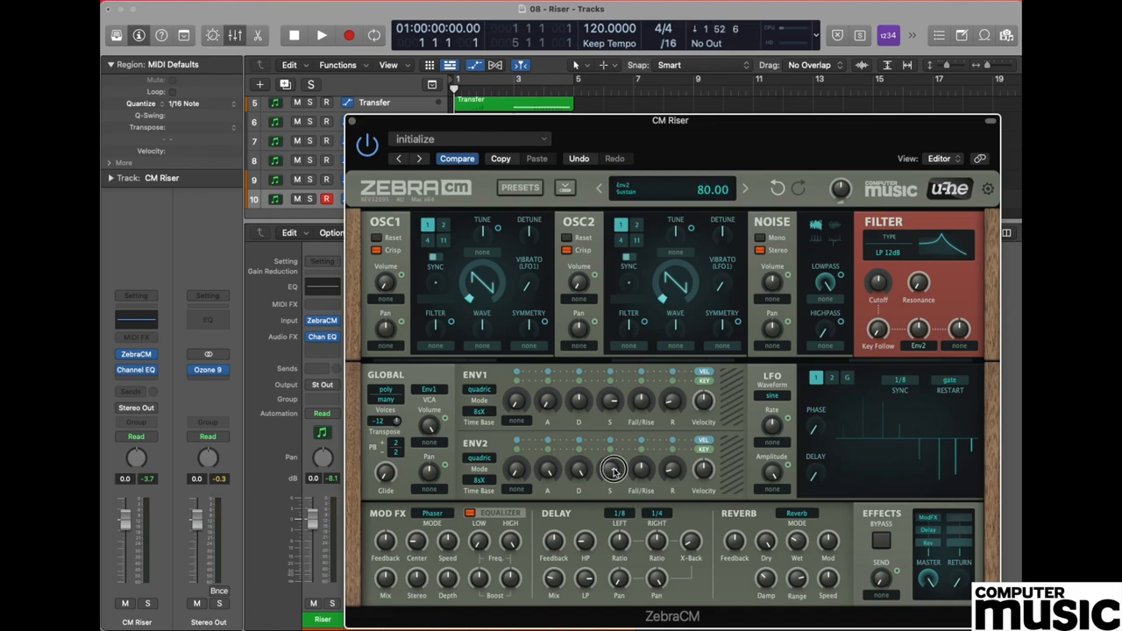
pyautogui.moveTo(613, 470); pyautogui.dragTo(614, 558)
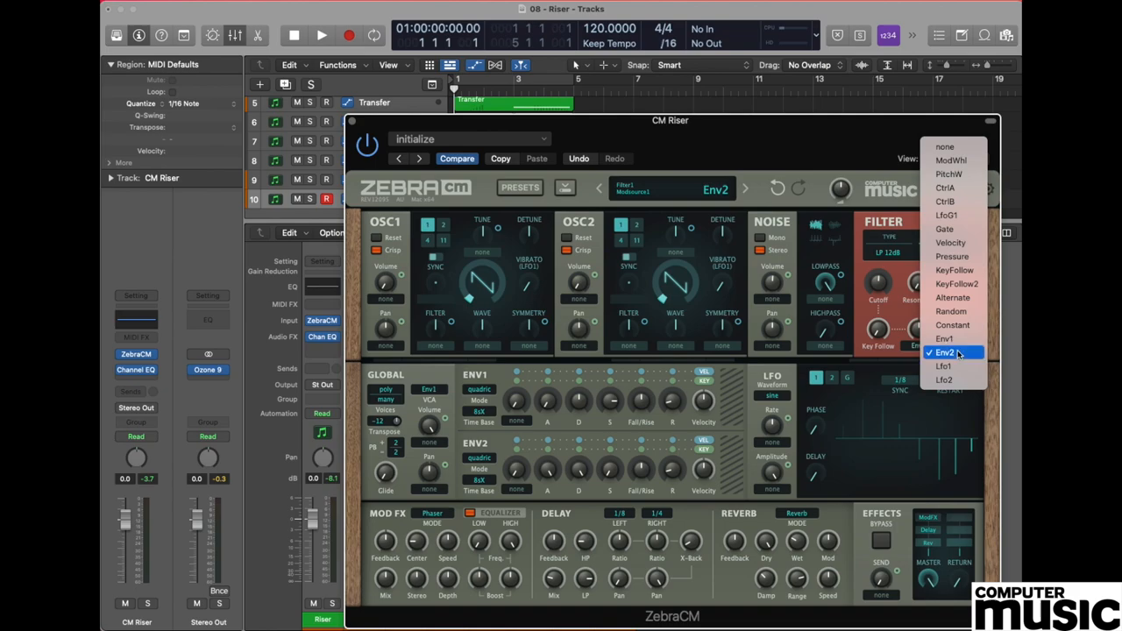
# Step: Assign Env2 as the filter's modulation source at a depth of 23
pyautogui.click(945, 351)
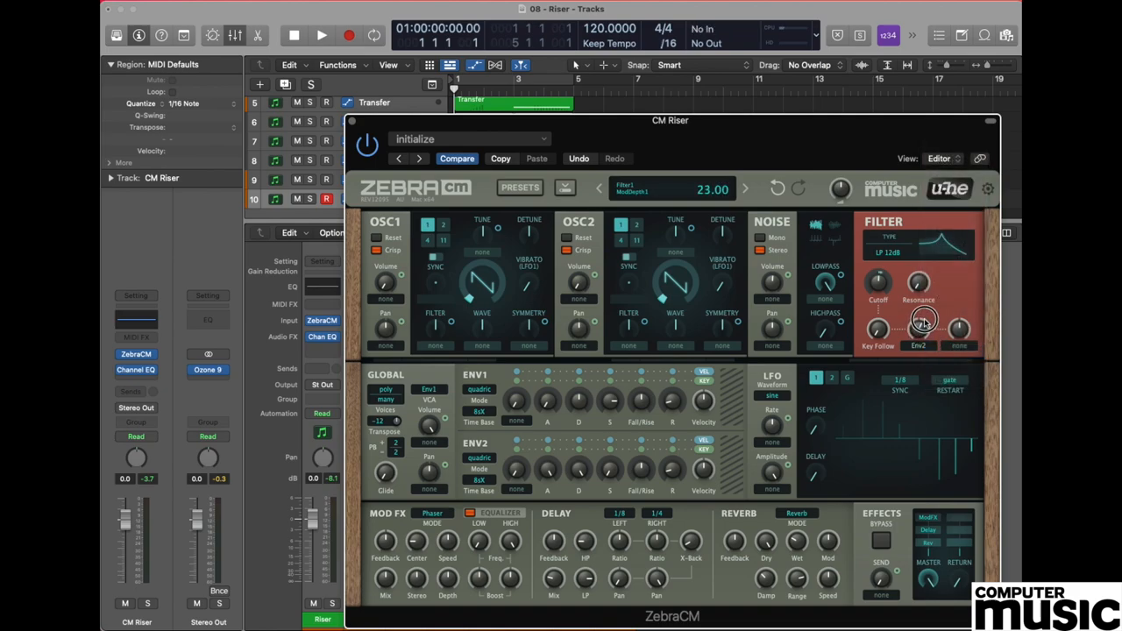
pyautogui.moveTo(919, 312); pyautogui.dragTo(926, 302)
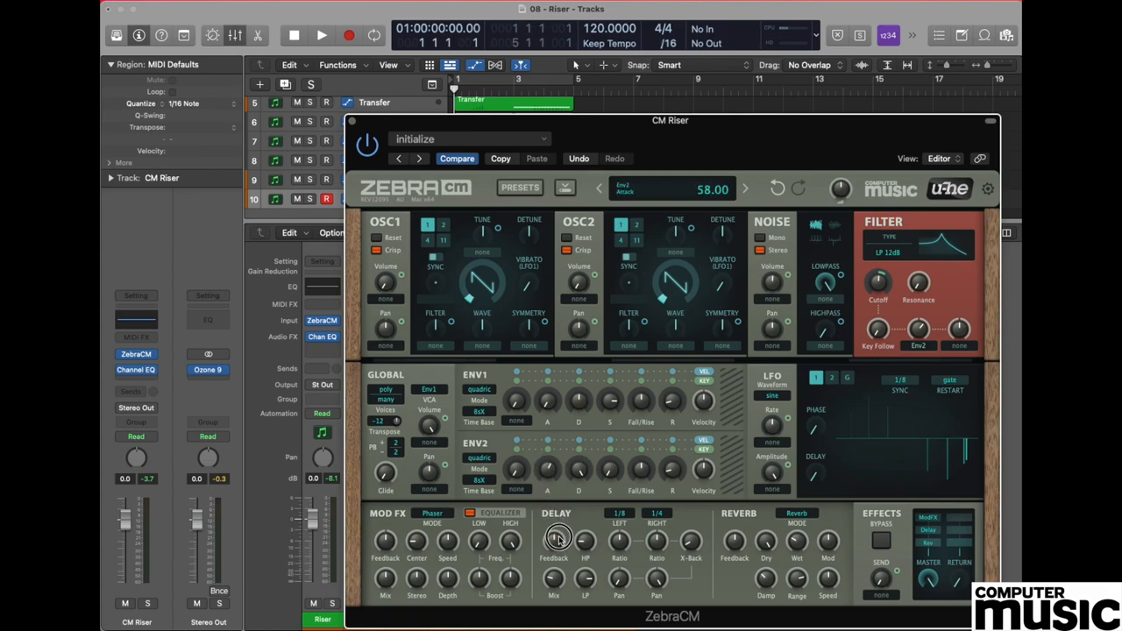
# Step: Lengthen envelope 2's attack to 64 for a slower filter sweep
pyautogui.moveTo(560, 540); pyautogui.dragTo(582, 540)
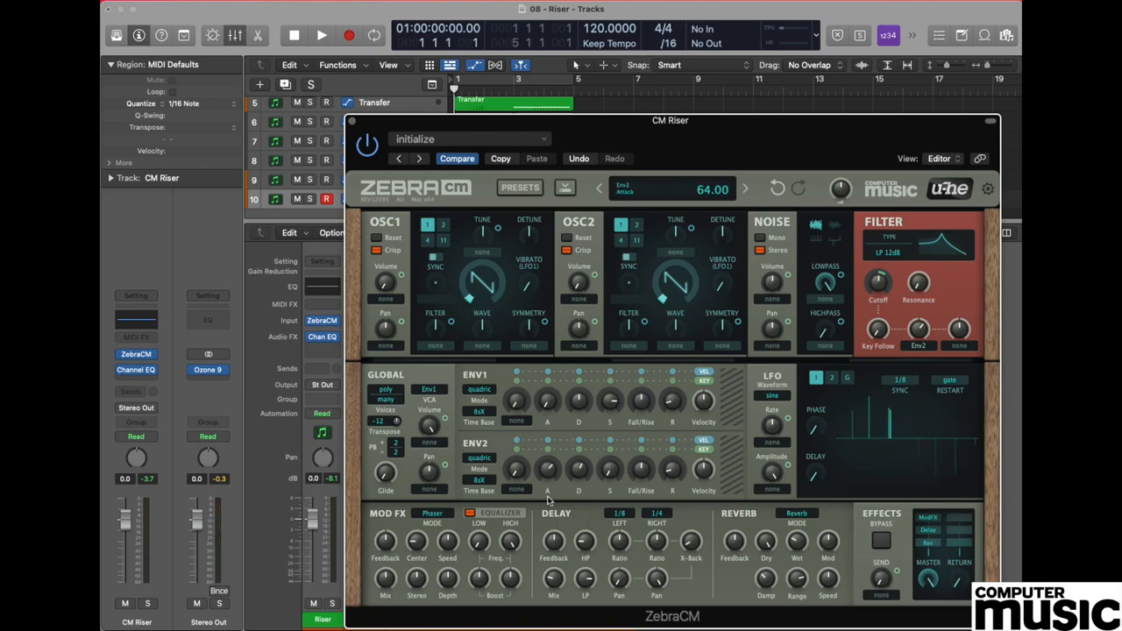
pyautogui.moveTo(550, 473)
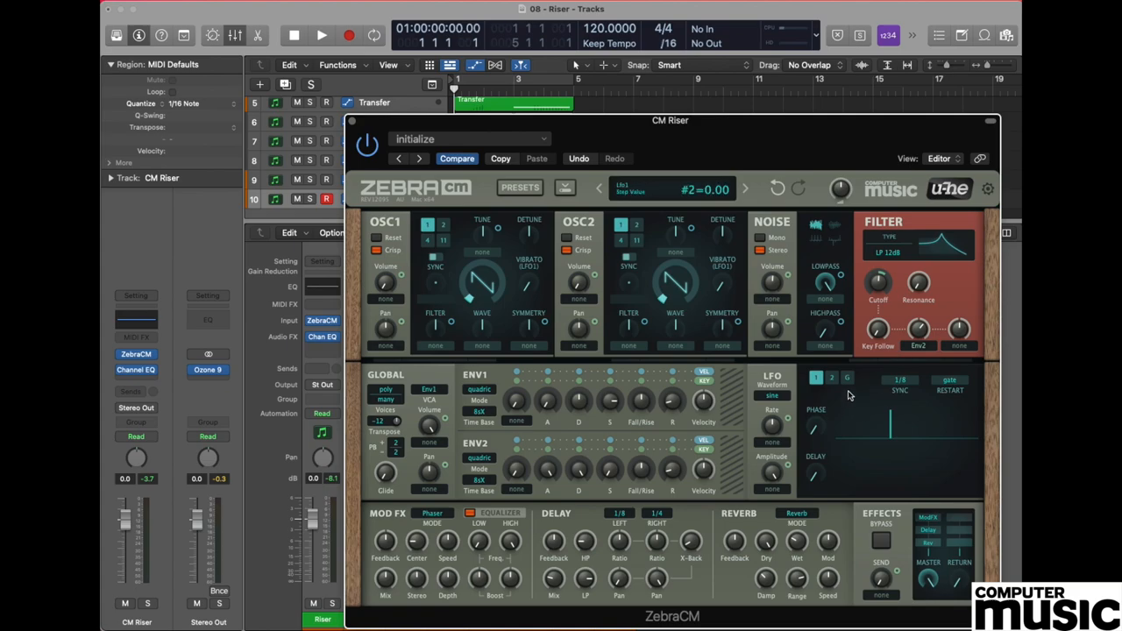
pyautogui.moveTo(835, 396)
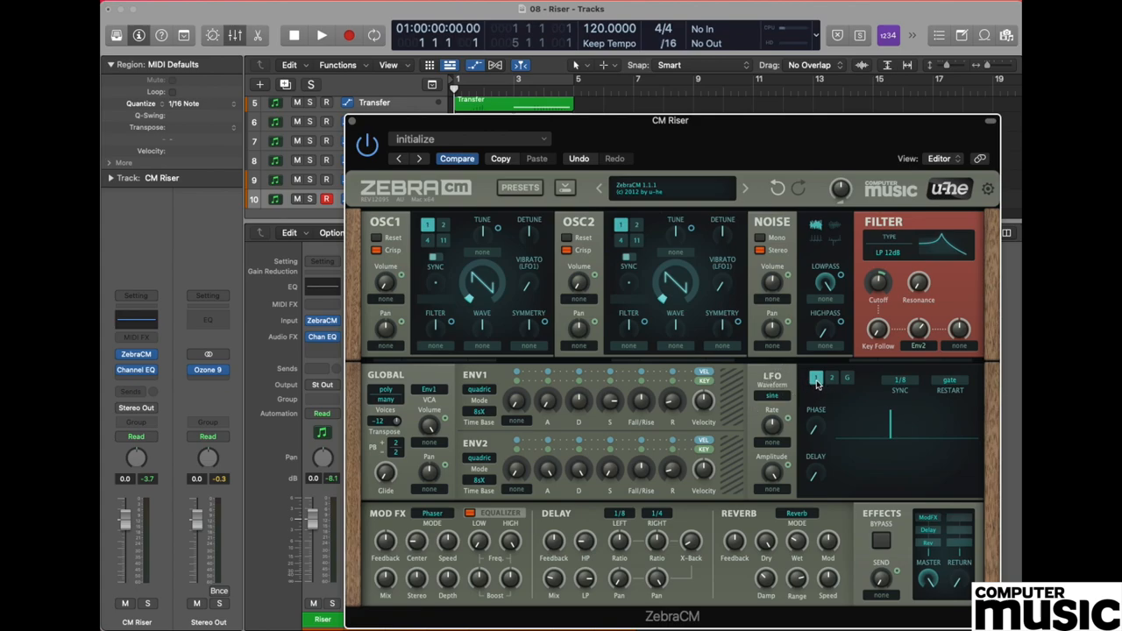
# Step: Switch the LFO waveform from sine to 'sqr lo-hi'
pyautogui.click(816, 379)
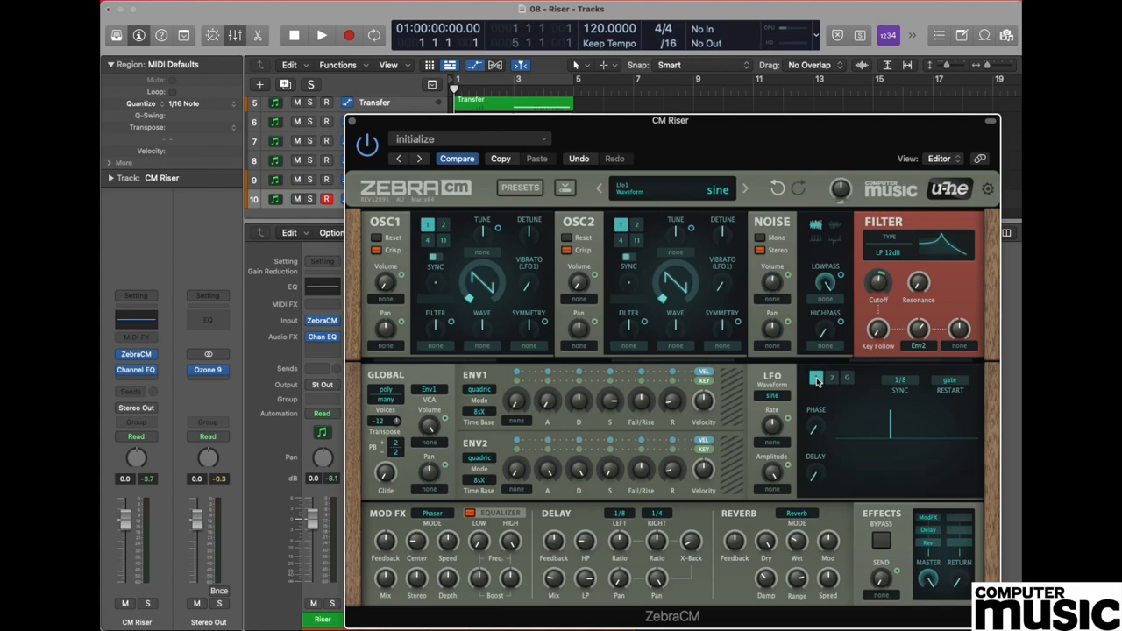
pyautogui.click(805, 397)
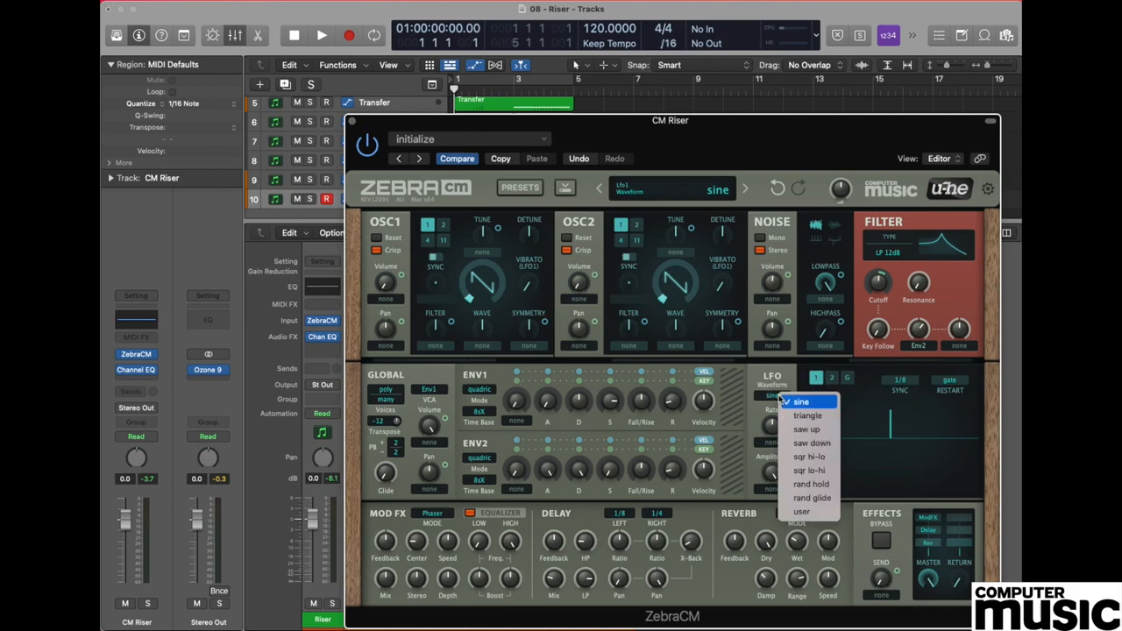
pyautogui.moveTo(808, 470)
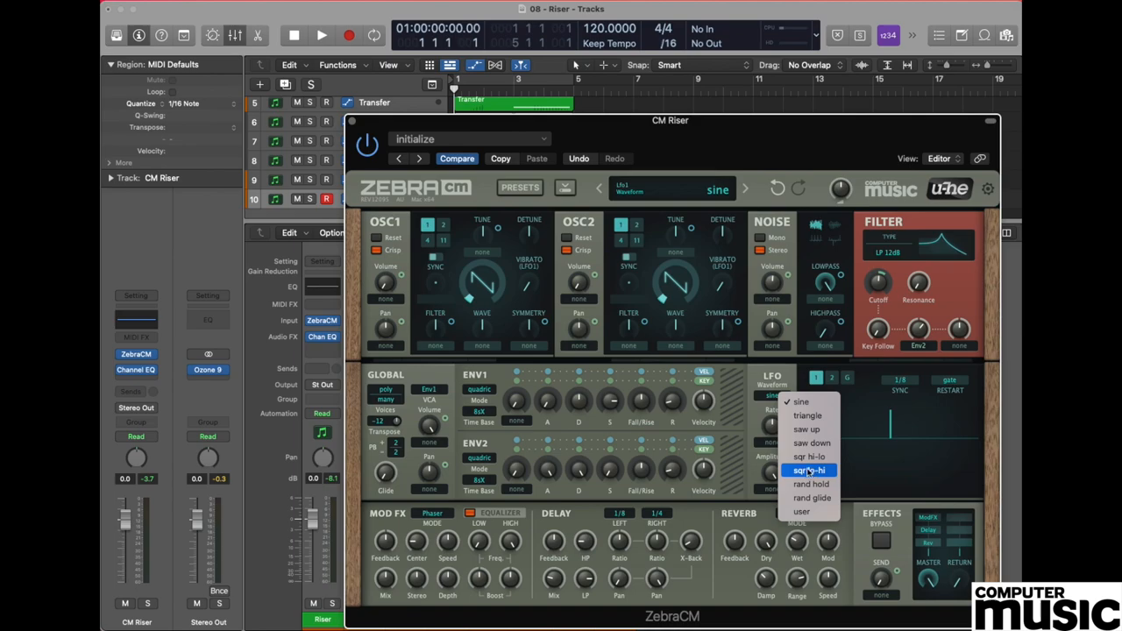
pyautogui.moveTo(821, 470)
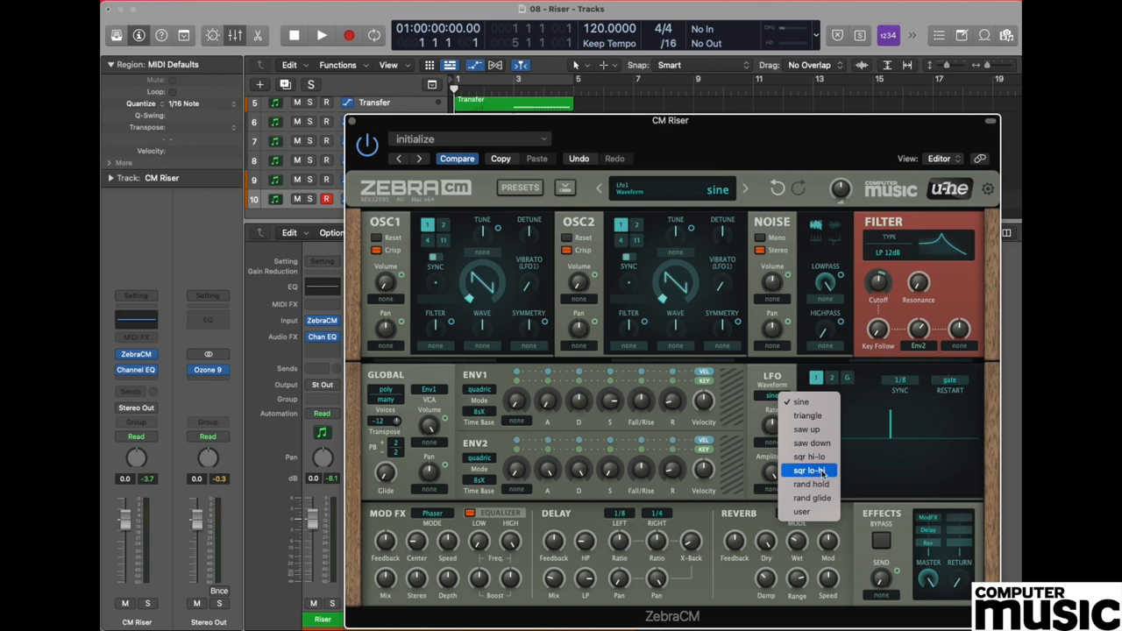
pyautogui.click(810, 470)
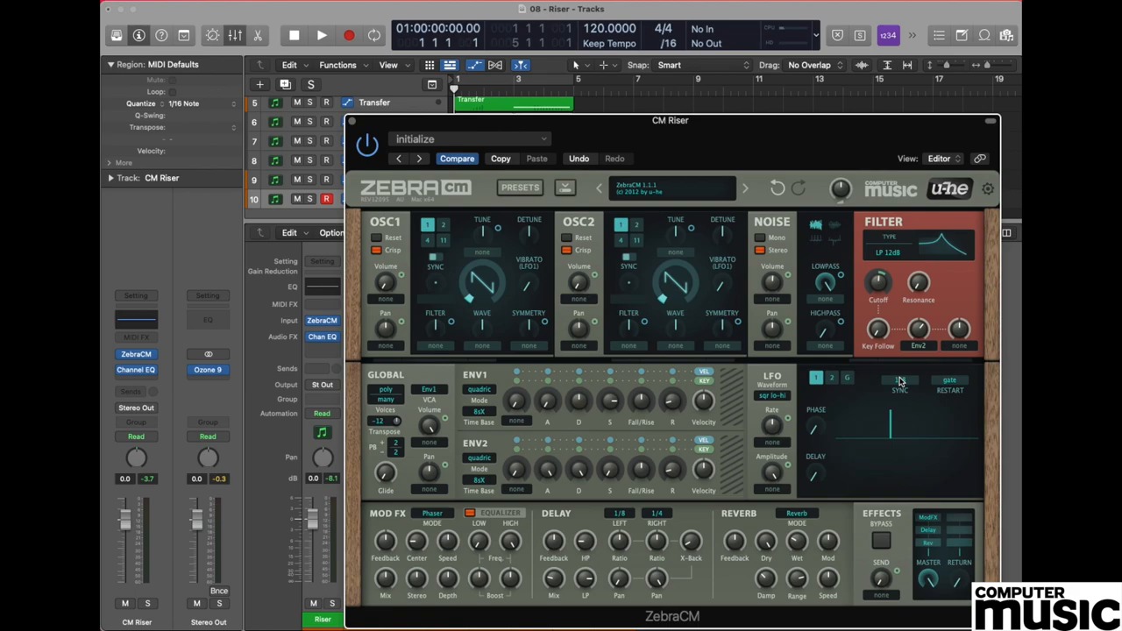
pyautogui.moveTo(905, 386)
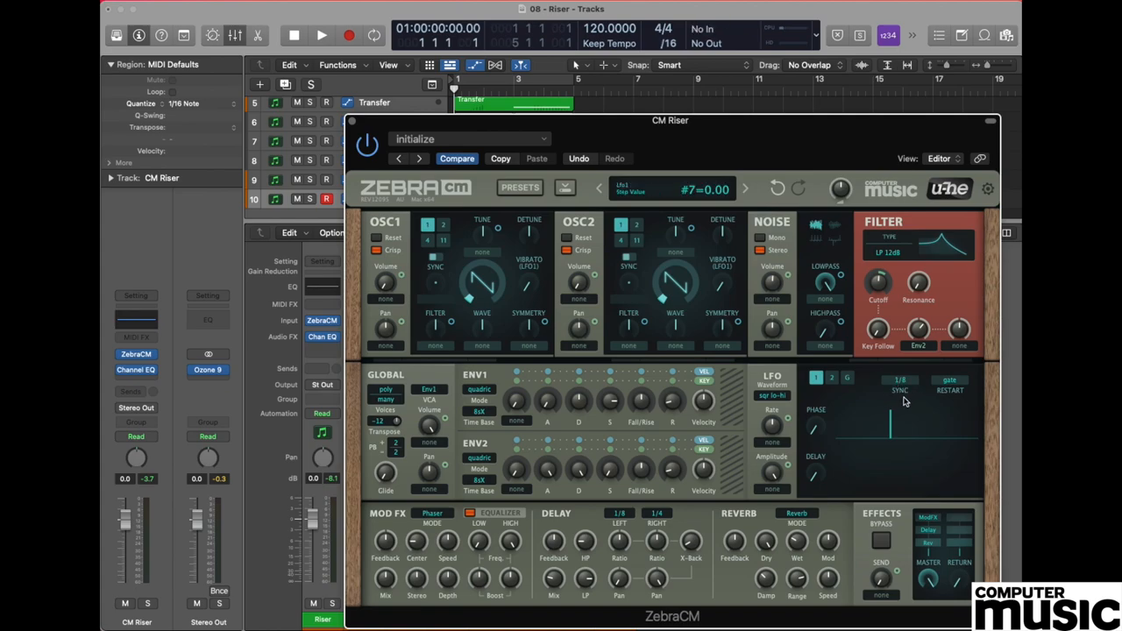
# Step: Set the LFO's sync rate to 1/4 notes
pyautogui.click(901, 379)
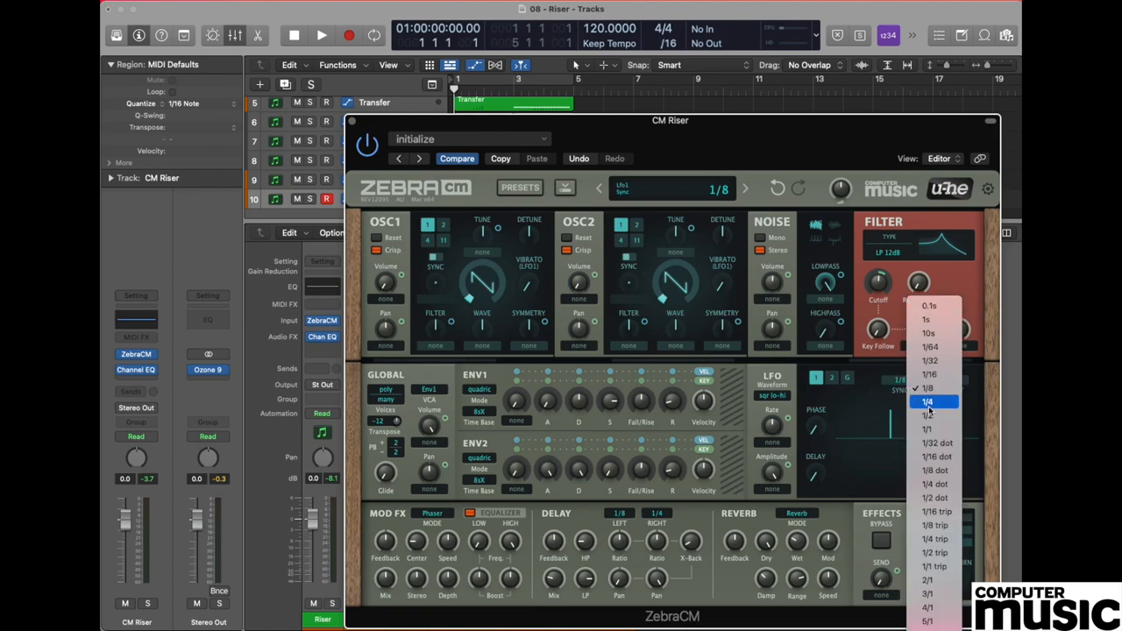
pyautogui.click(928, 401)
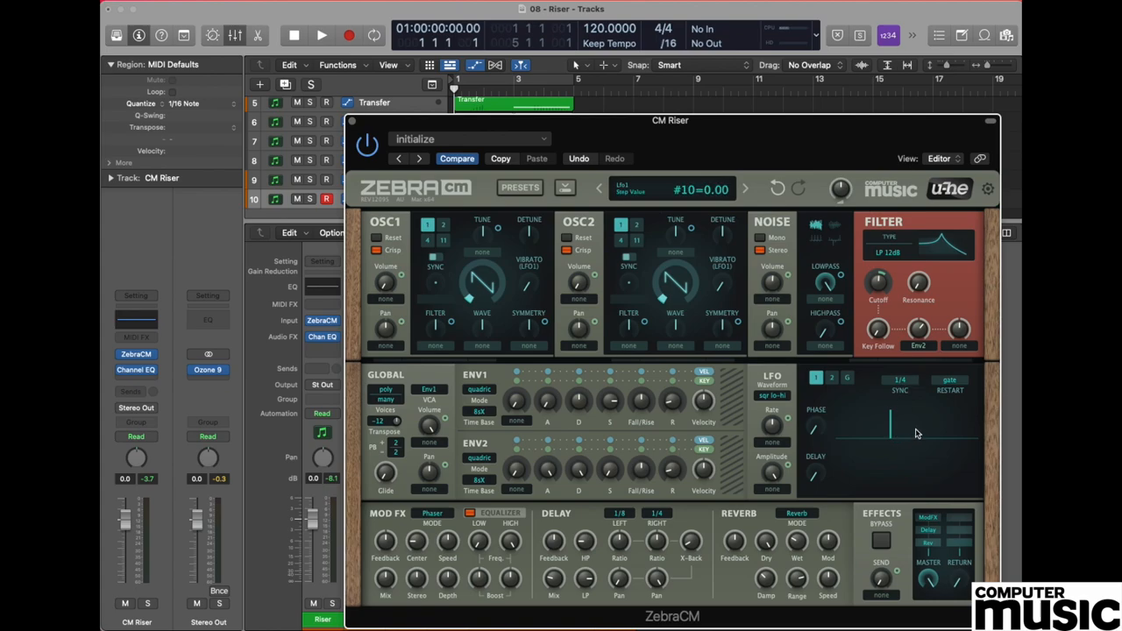
pyautogui.moveTo(921, 432)
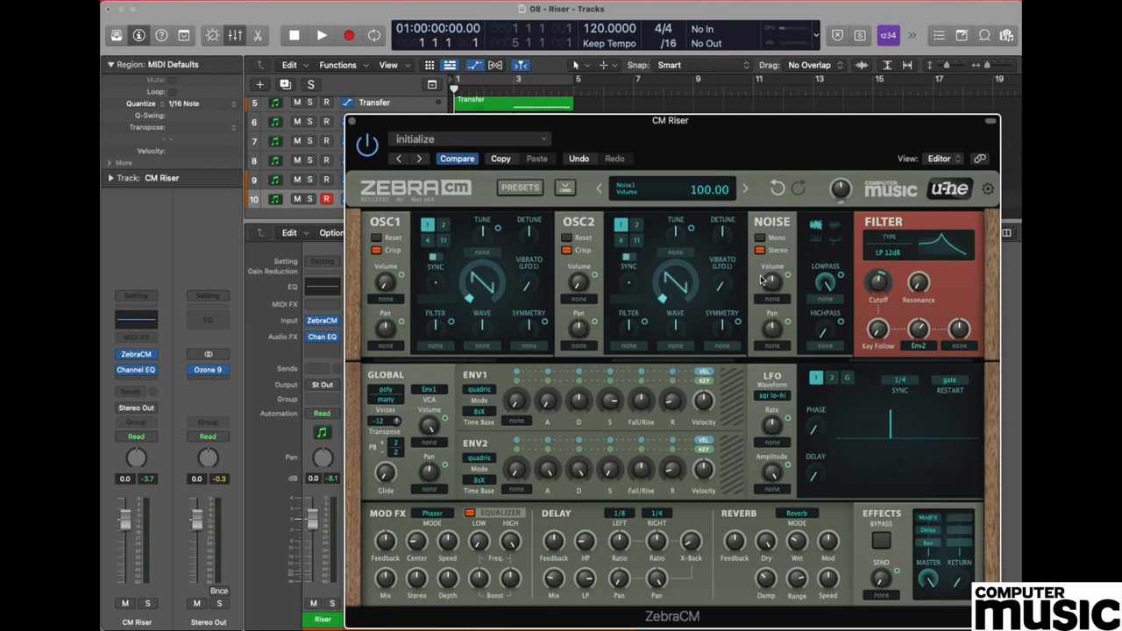
# Step: Lower the noise volume to about 94 and assign the LFO as its modulation source
pyautogui.moveTo(775, 284); pyautogui.dragTo(775, 291)
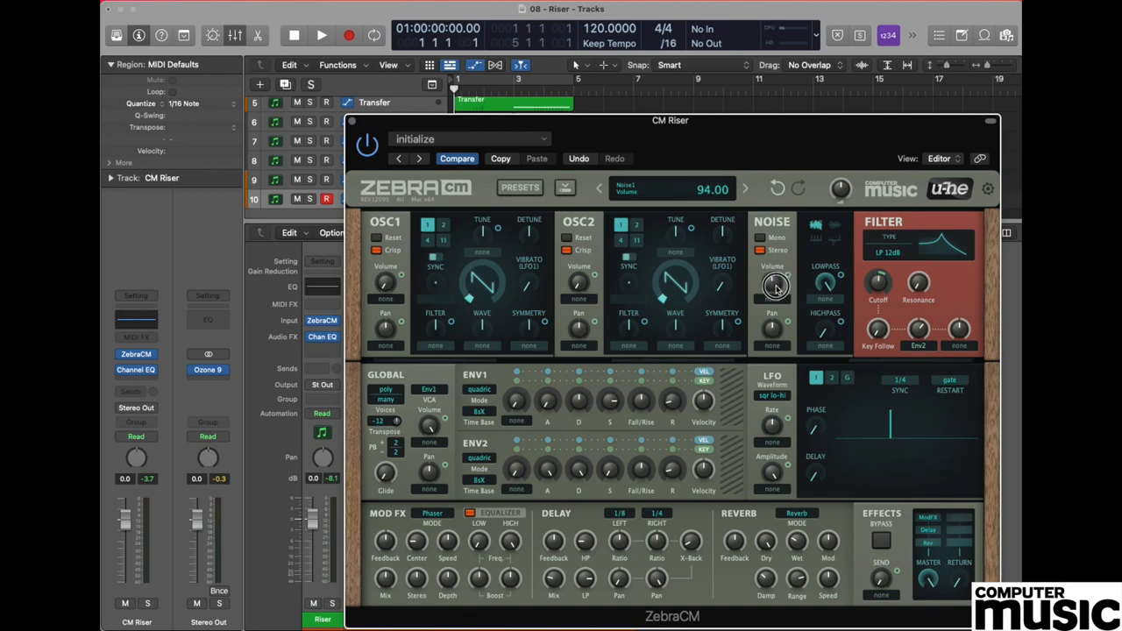
pyautogui.moveTo(775, 289); pyautogui.dragTo(775, 331)
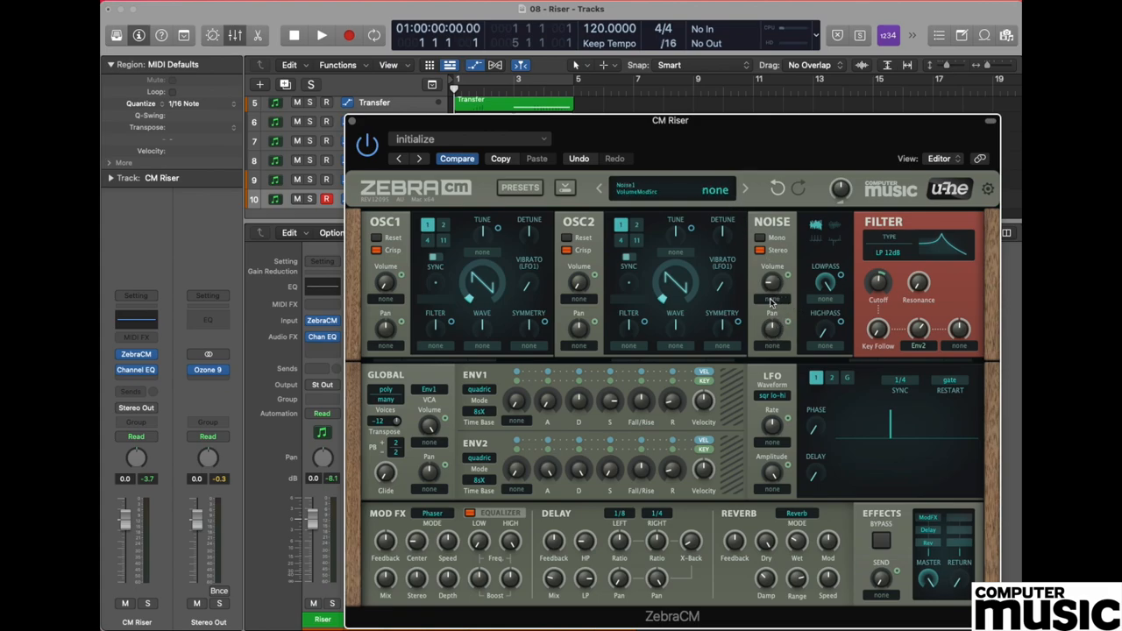
pyautogui.moveTo(779, 301)
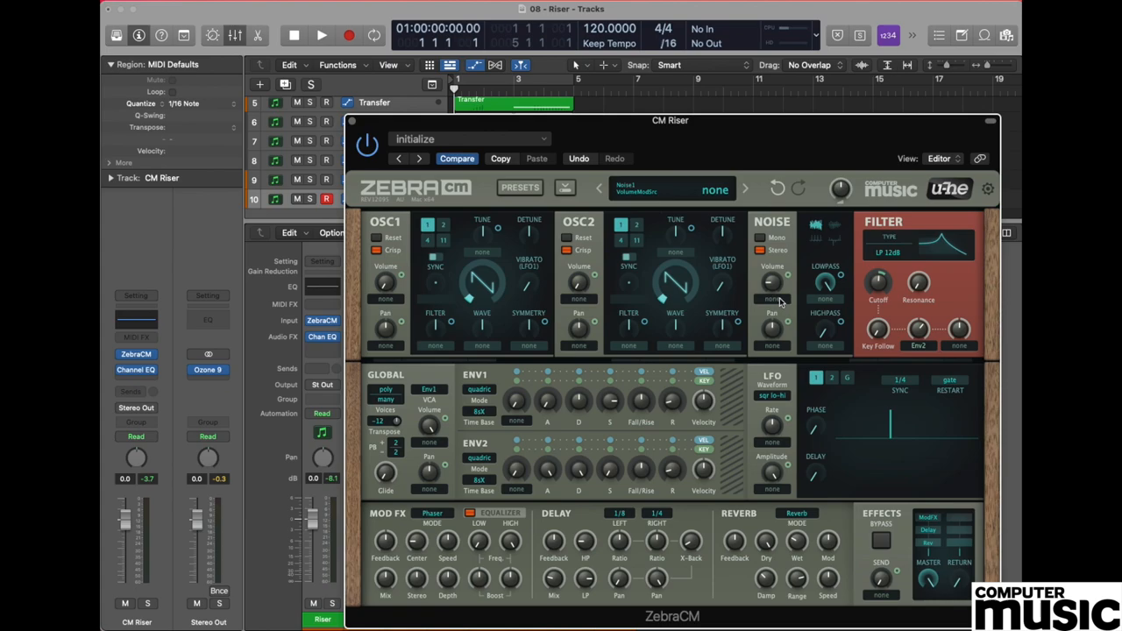
pyautogui.click(825, 284)
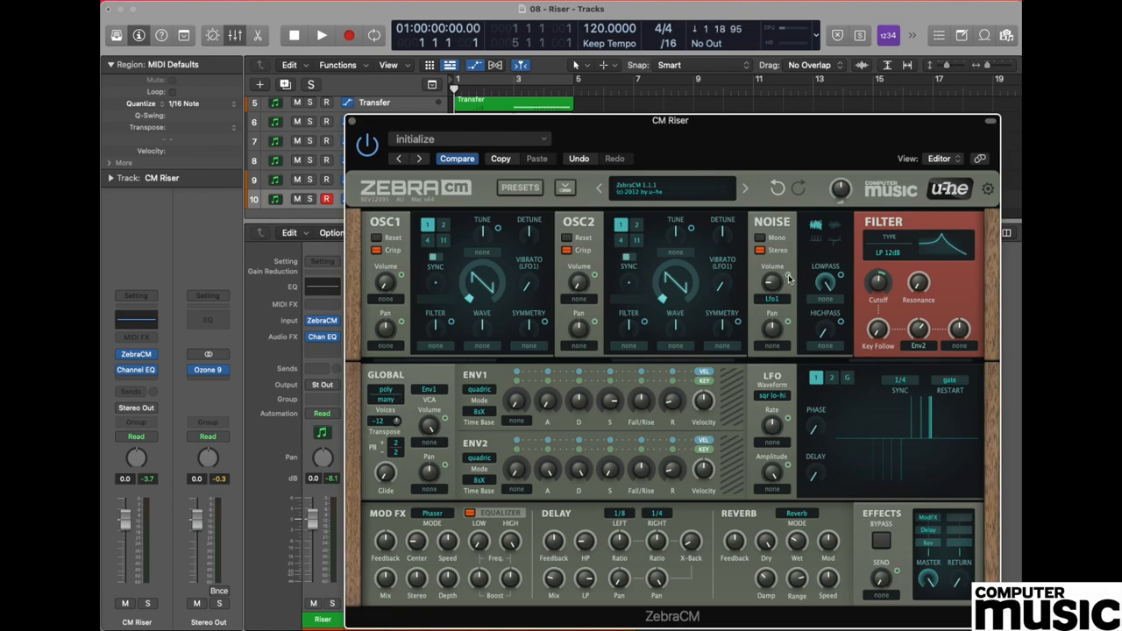
# Step: Set the LFO's modulation depth on the noise volume to about 27
pyautogui.moveTo(787, 270); pyautogui.dragTo(790, 266)
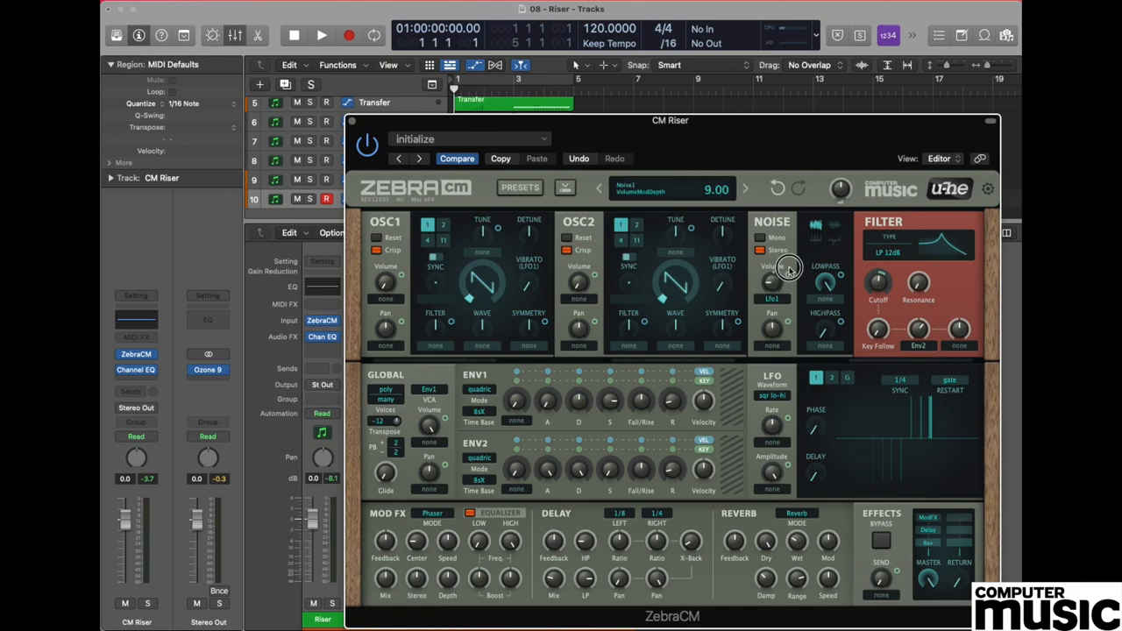
pyautogui.moveTo(790, 266); pyautogui.dragTo(789, 254)
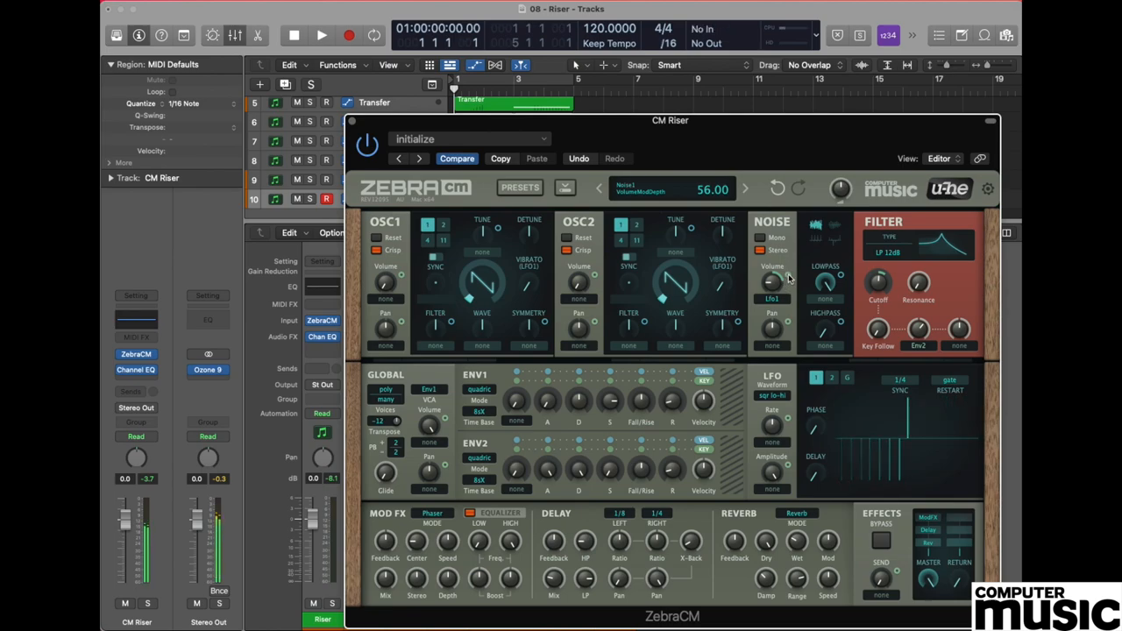
pyautogui.moveTo(789, 280); pyautogui.dragTo(789, 307)
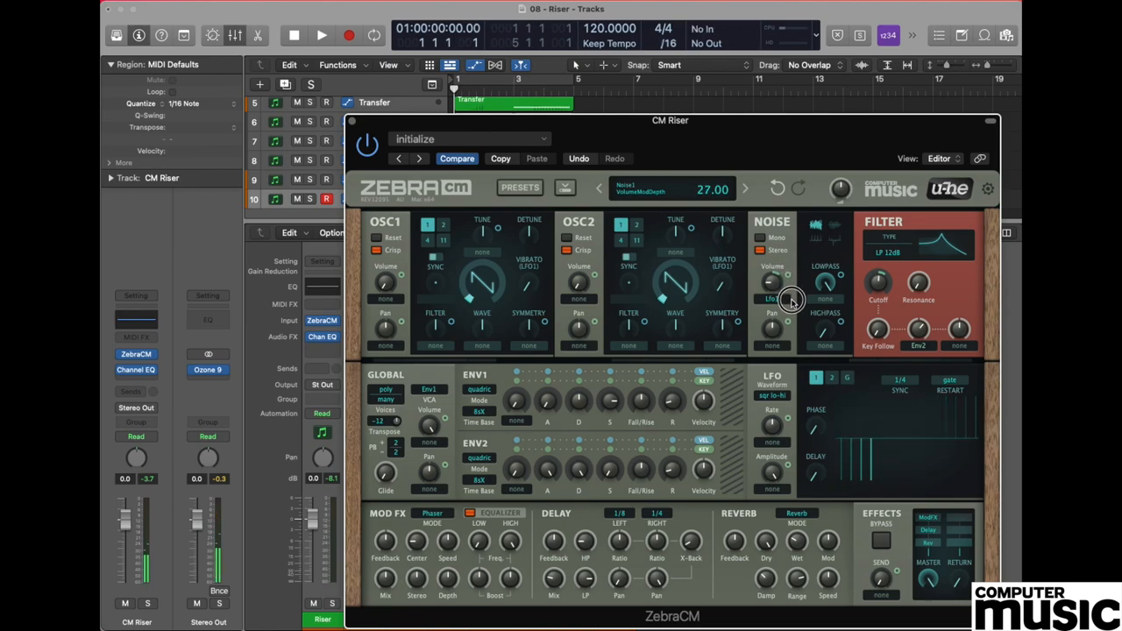
pyautogui.moveTo(789, 302); pyautogui.dragTo(789, 281)
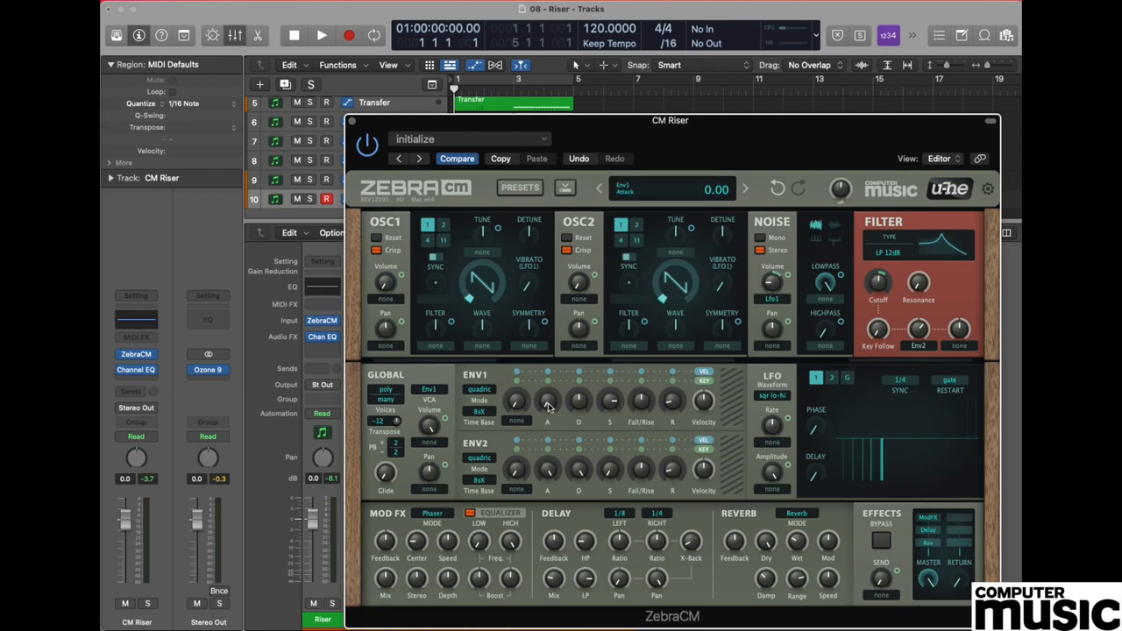
# Step: Raise envelope 1's attack from 0 to about 9
pyautogui.moveTo(547, 403); pyautogui.dragTo(547, 386)
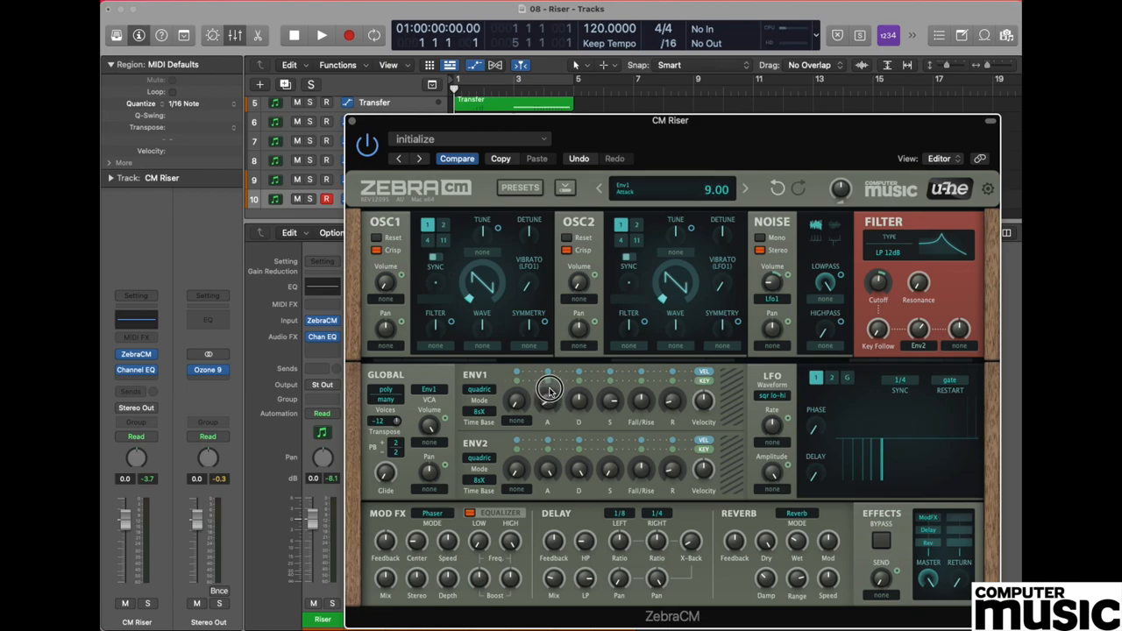